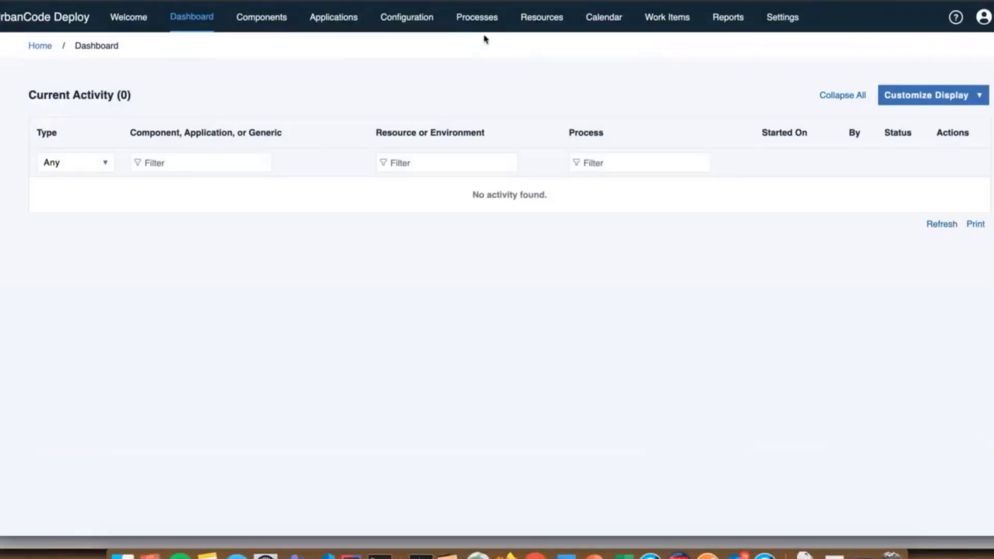
pyautogui.moveTo(495, 27)
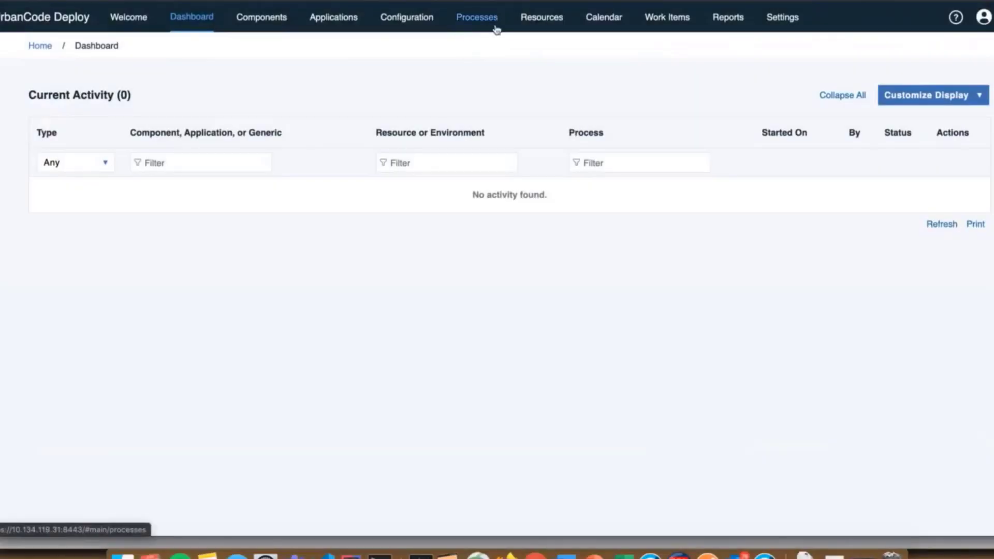
# Show the External Approval Processes list containing Validate JIRA Record.
pyautogui.click(476, 16)
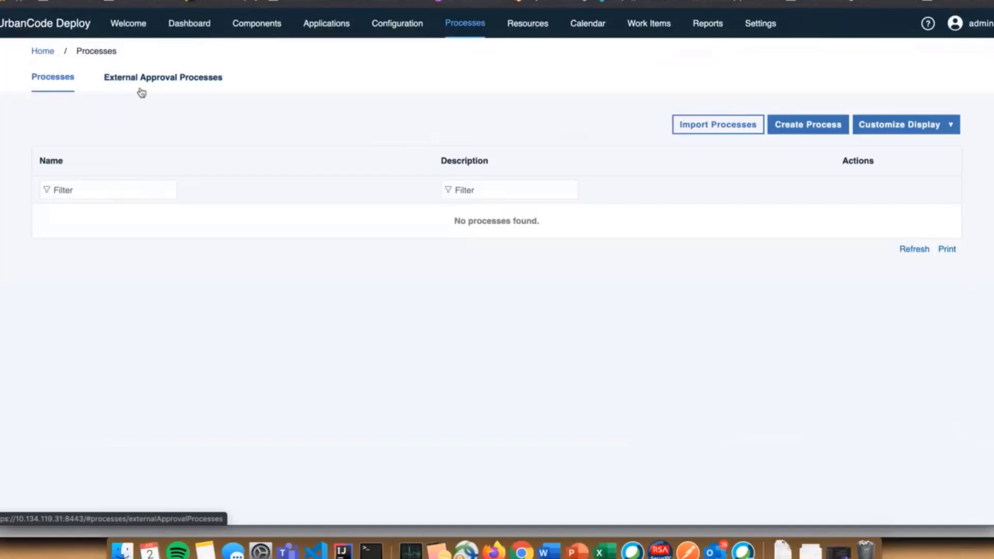
pyautogui.click(163, 76)
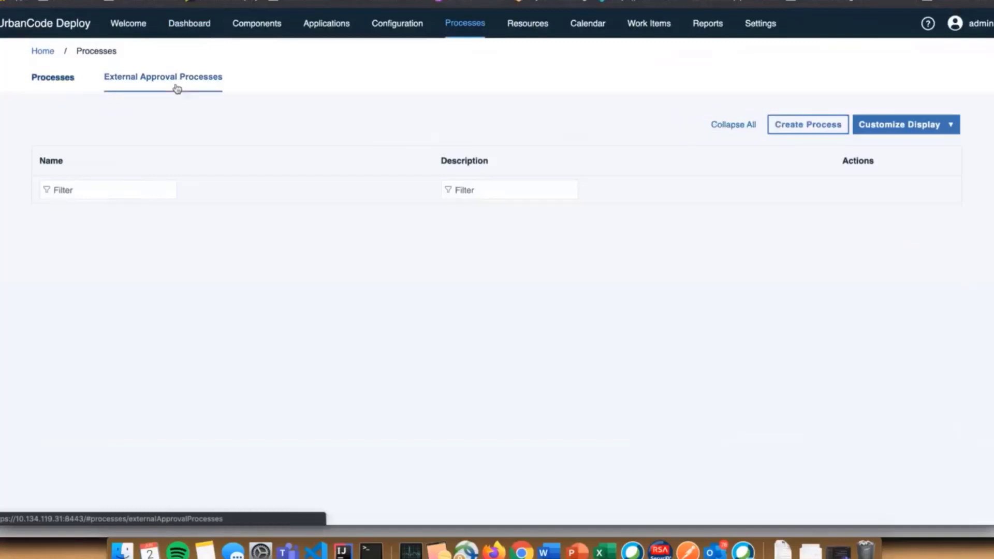
pyautogui.click(163, 77)
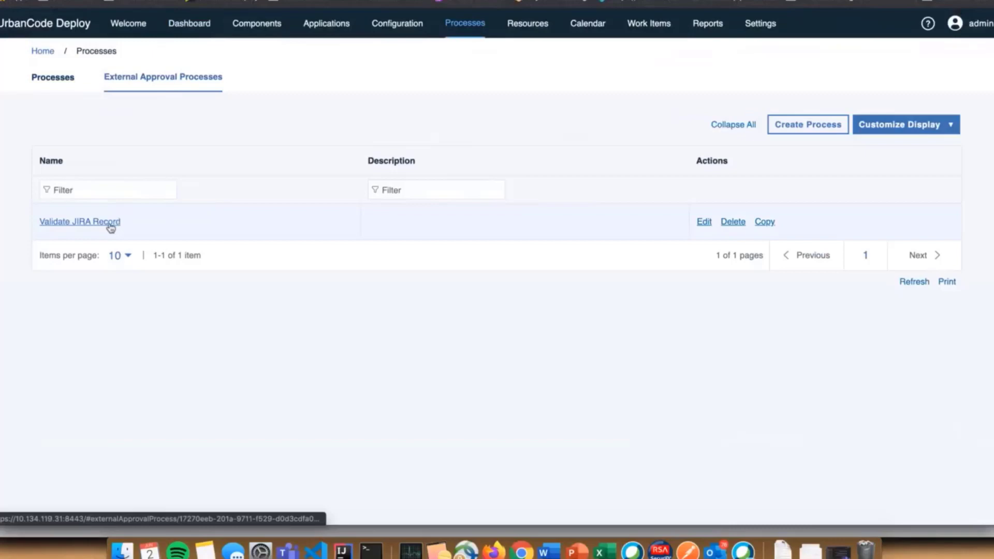
# View the Check Status step properties of Validate JIRA Record: status Done, Fail Fast mode.
pyautogui.click(79, 221)
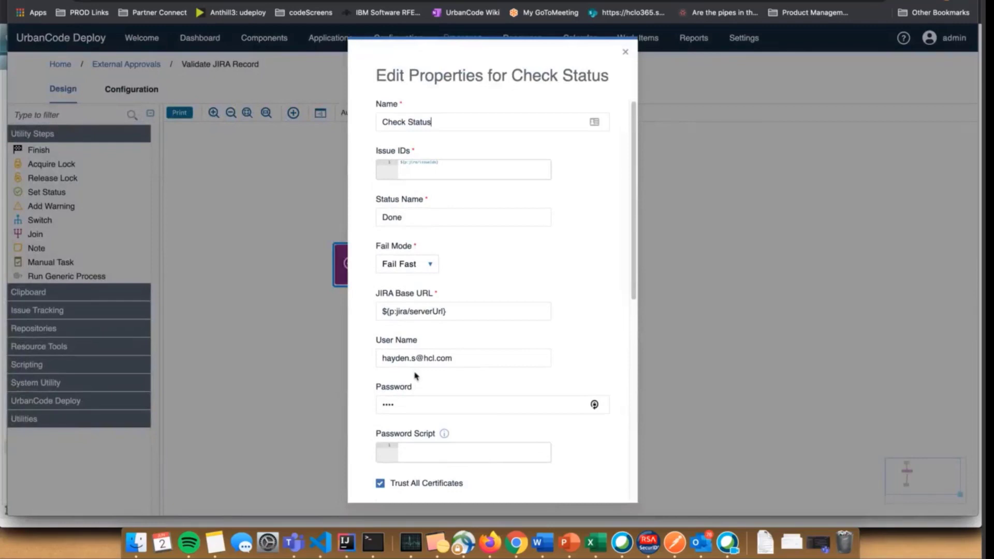
pyautogui.moveTo(511, 373)
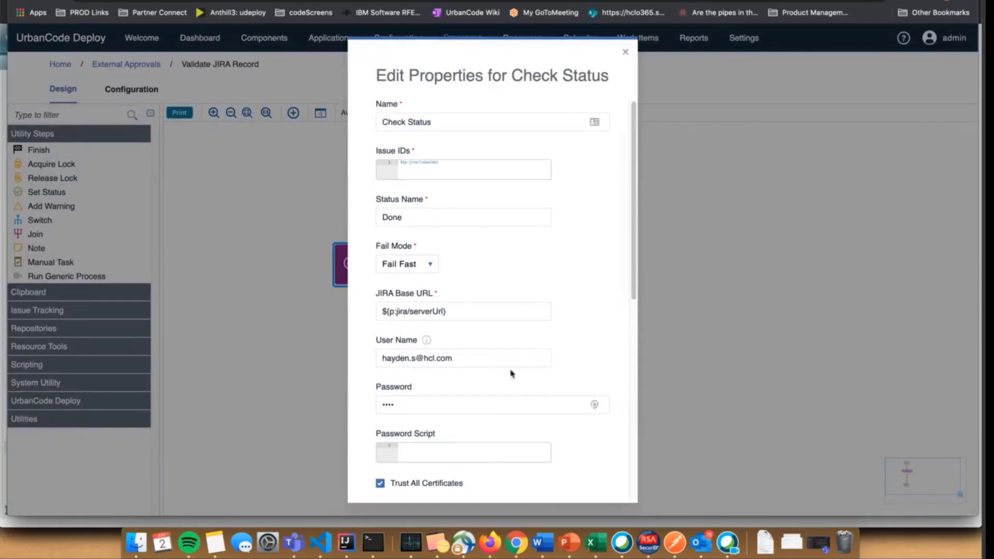
pyautogui.moveTo(544, 232)
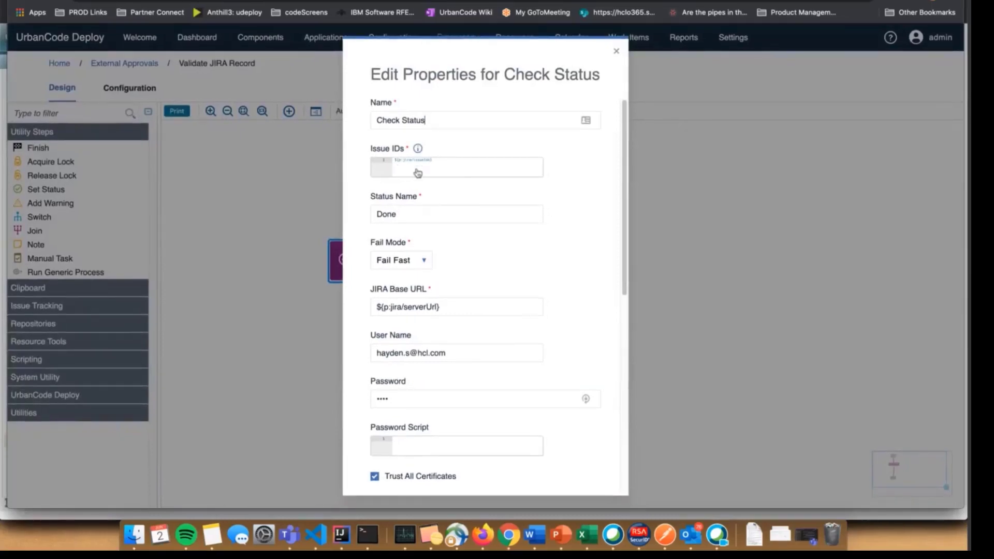
pyautogui.scroll(-3)
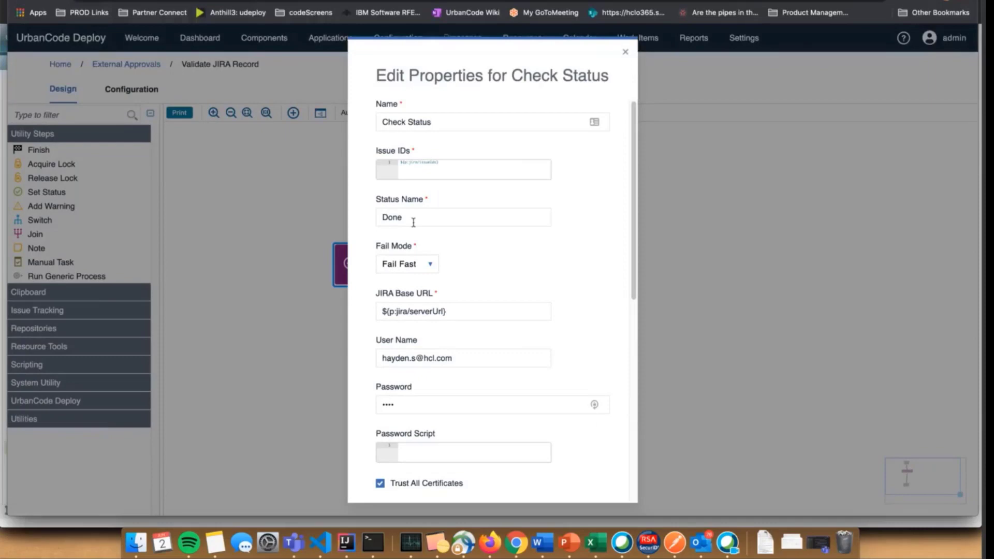
pyautogui.moveTo(460, 191)
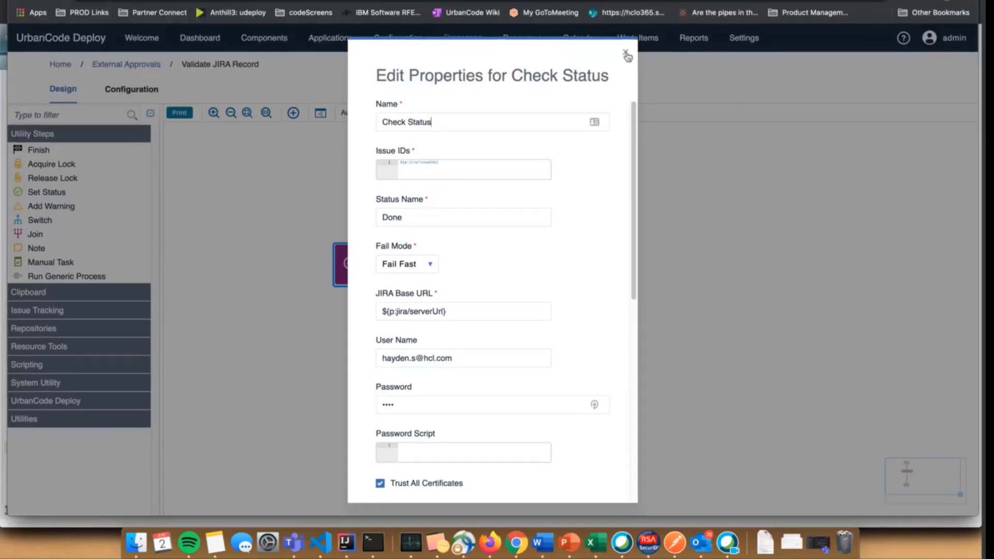
# Close the Check Status properties, leaving the Start, Check Status, Finish flow visible.
pyautogui.click(626, 55)
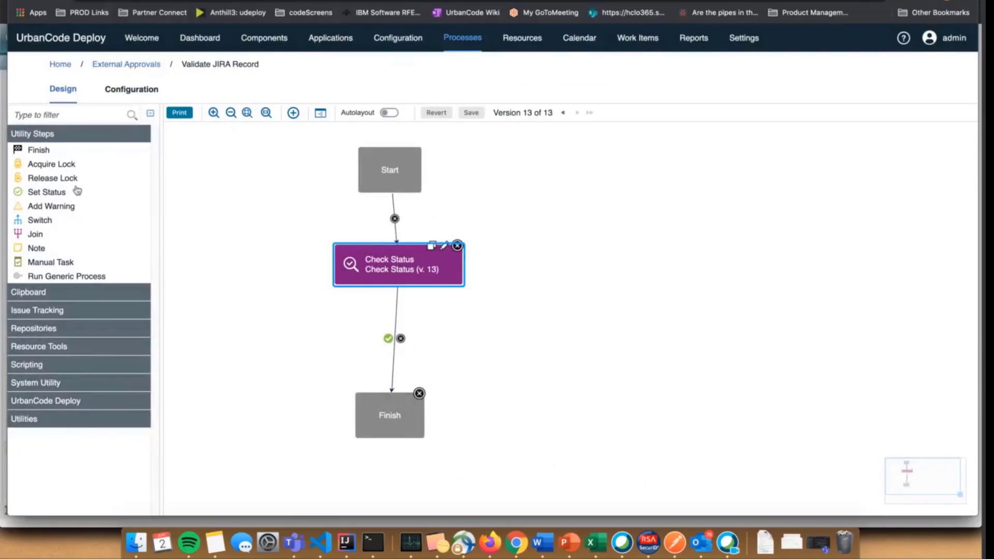
pyautogui.moveTo(521, 426)
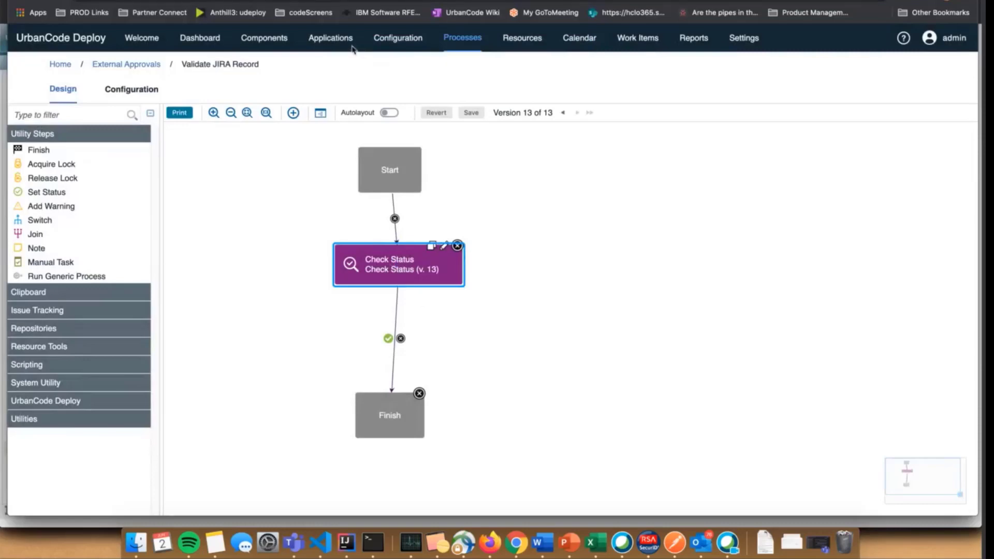
# View the JKE Banking QA environment's basic settings requiring Validate JIRA Record approval.
pyautogui.click(329, 37)
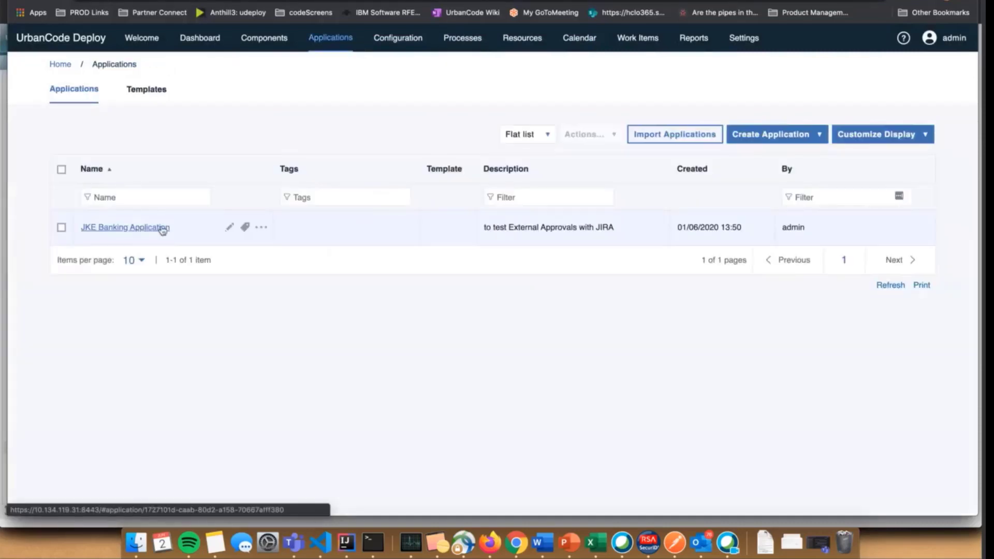
pyautogui.click(125, 227)
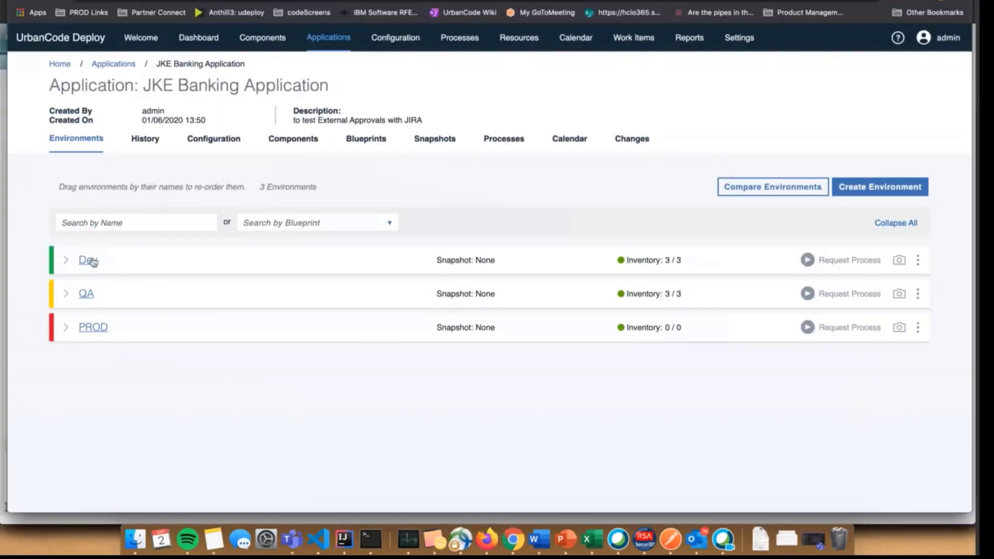
pyautogui.moveTo(78, 292)
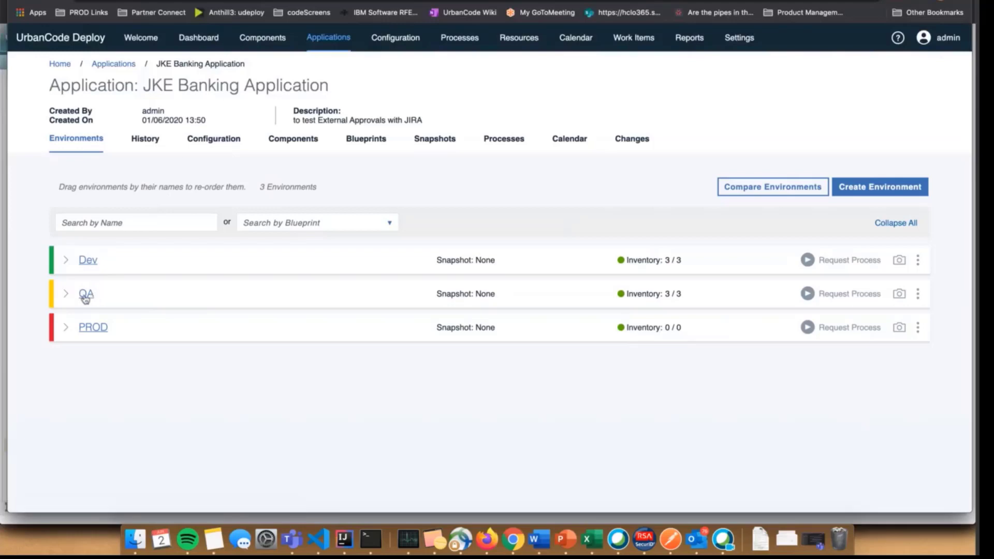
pyautogui.click(85, 293)
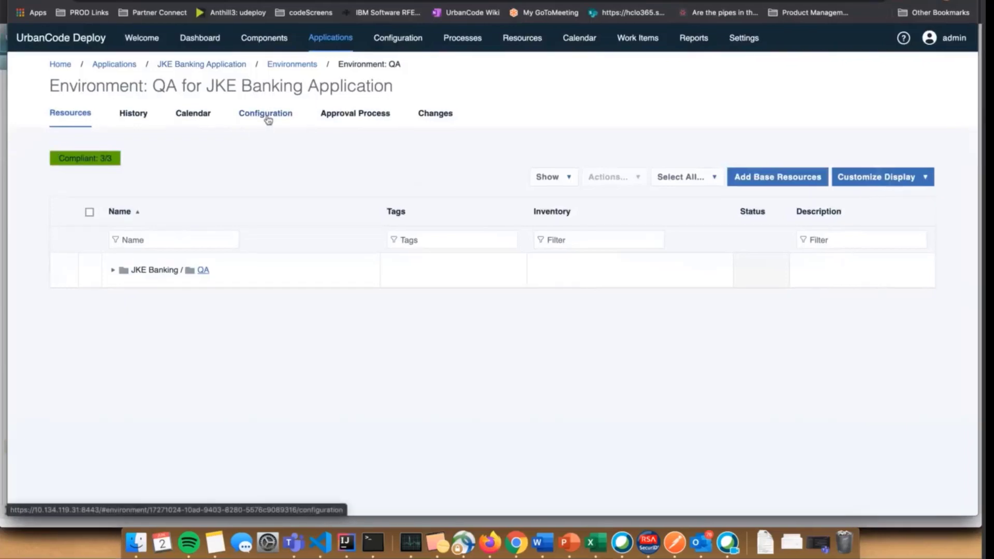
pyautogui.click(265, 114)
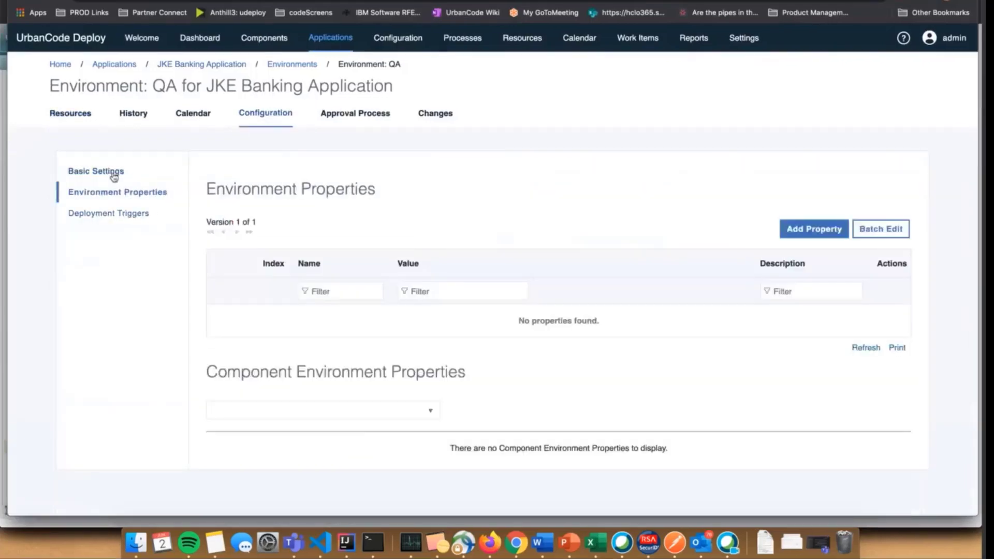
pyautogui.click(95, 171)
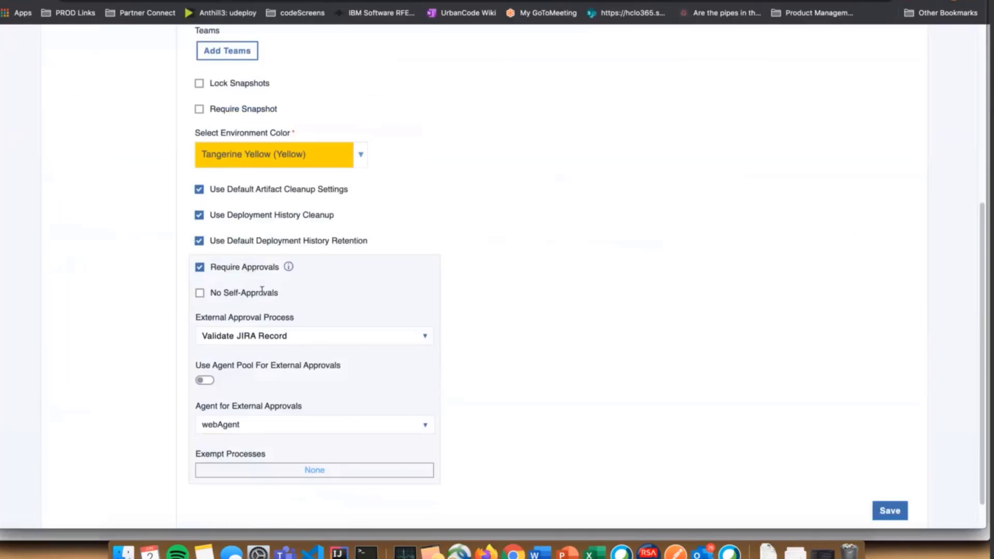
pyautogui.scroll(-3)
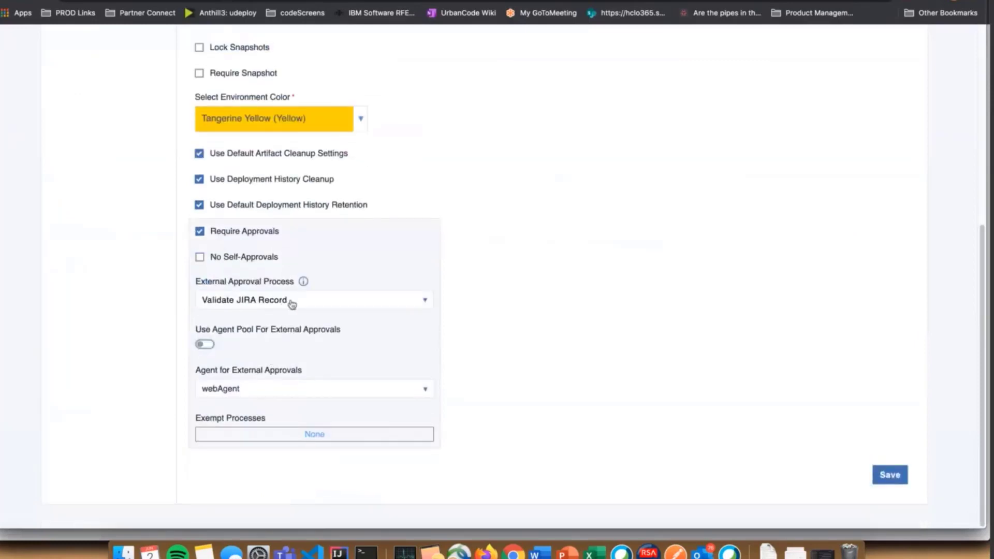
pyautogui.moveTo(319, 278)
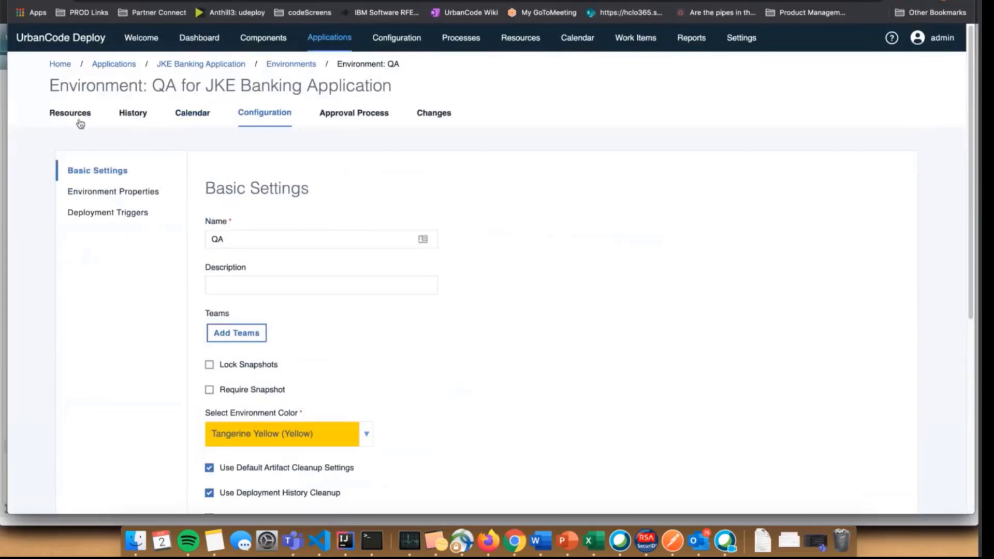
# Reach the JKE Banking Application's Install Components process design via the QA resources.
pyautogui.click(69, 113)
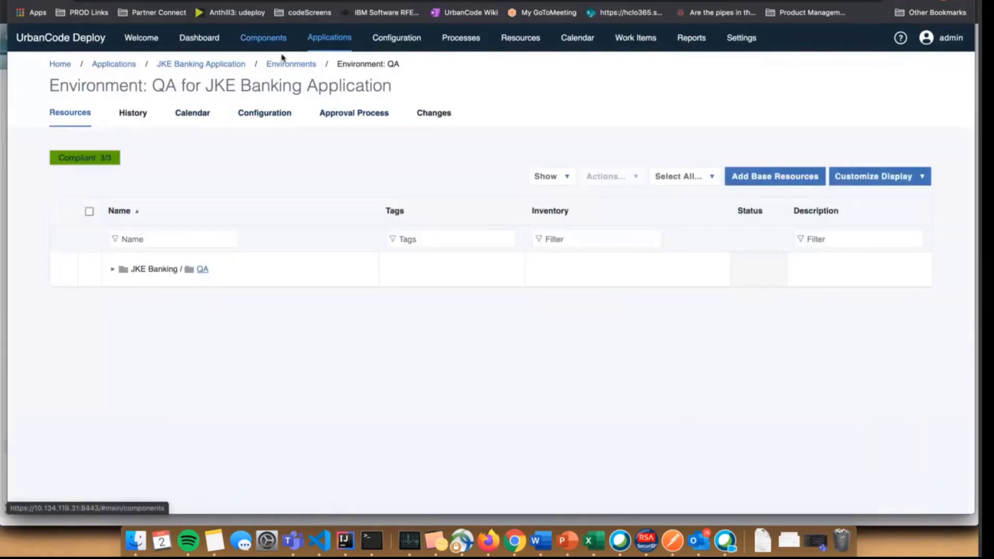
pyautogui.click(201, 64)
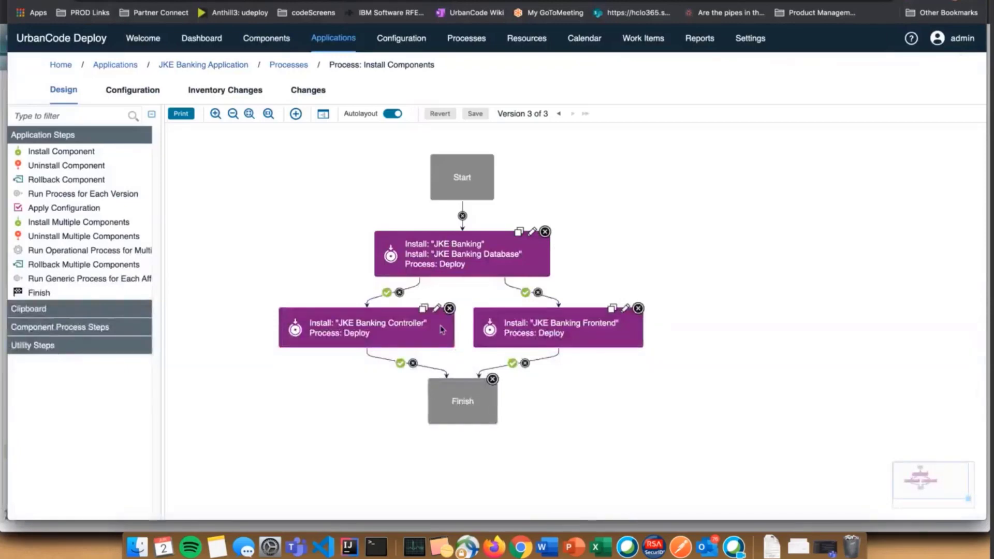
pyautogui.moveTo(576, 324)
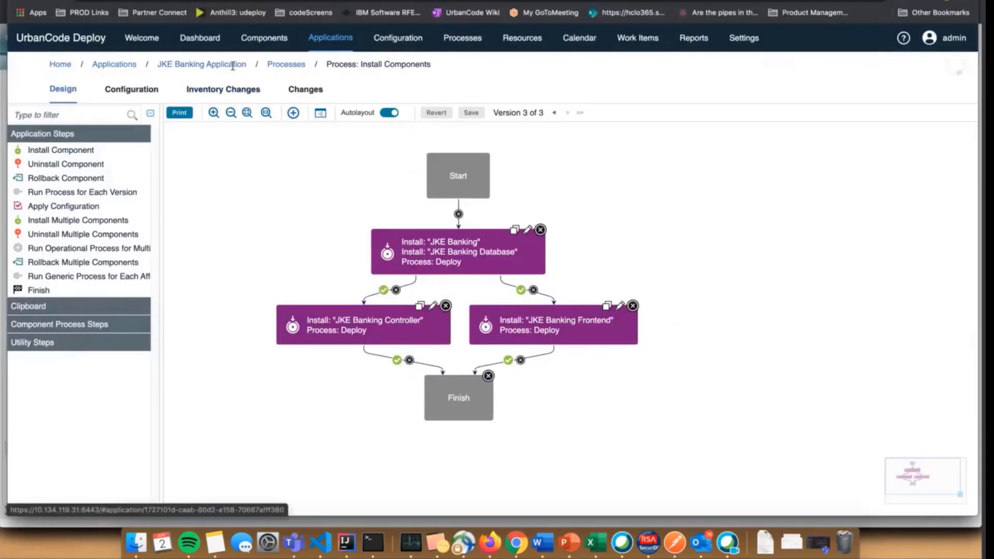
# Start a QA deployment request from the JKE Banking Application overview, then return to External Approval Processes.
pyautogui.click(201, 64)
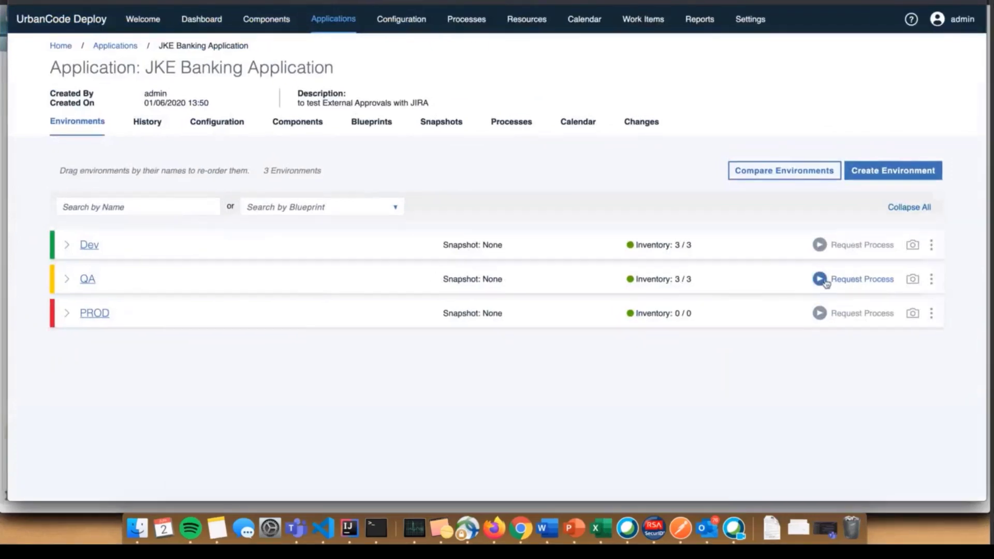
pyautogui.click(818, 280)
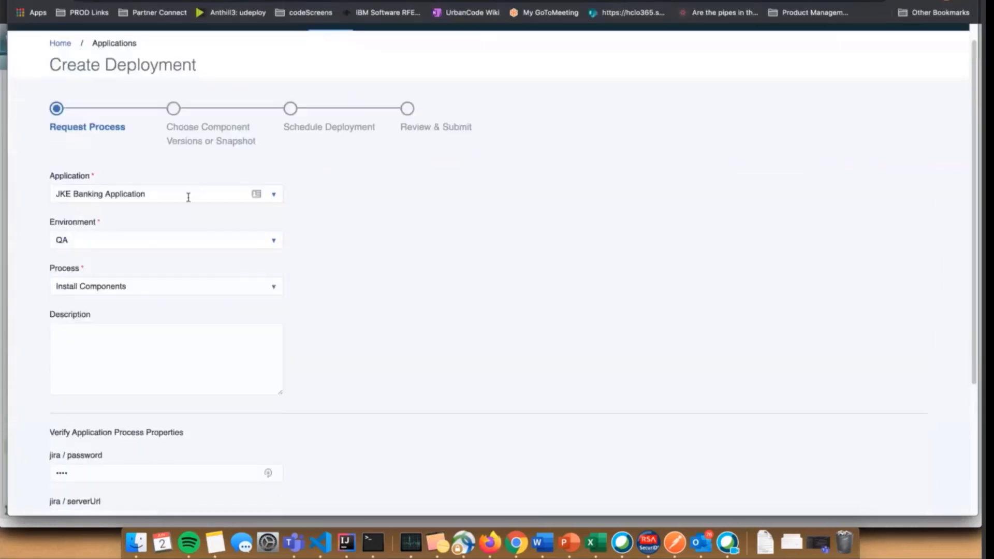
pyautogui.moveTo(200, 311)
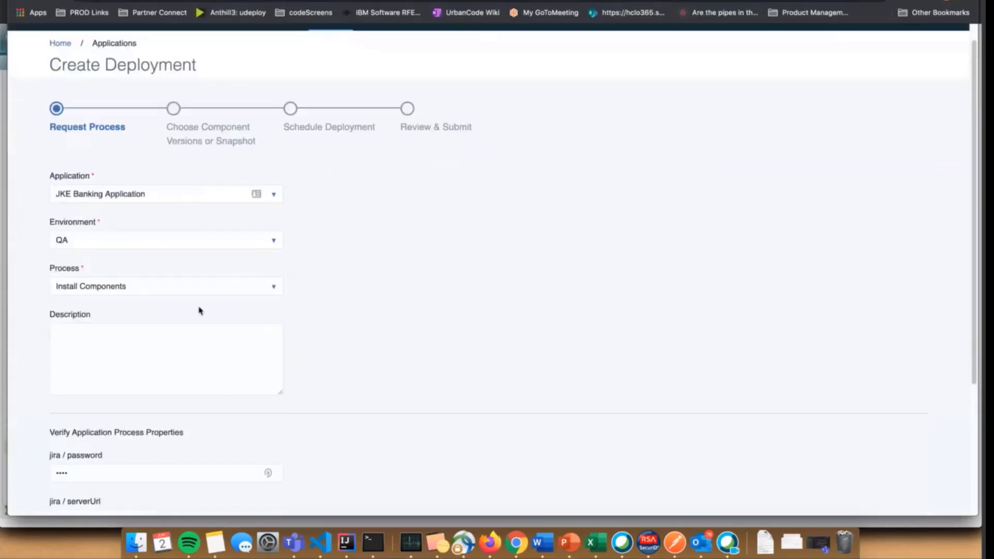
pyautogui.moveTo(445, 271)
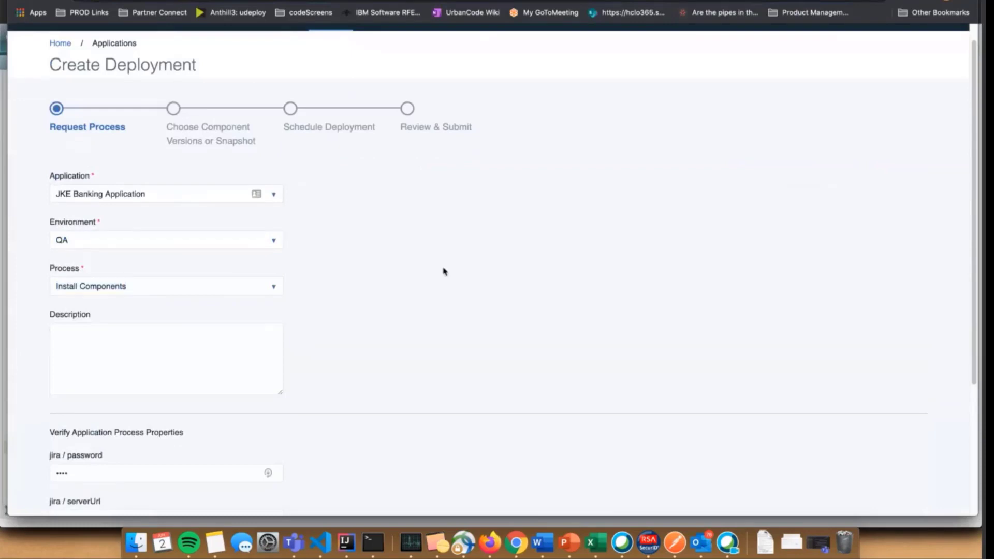
pyautogui.scroll(-3)
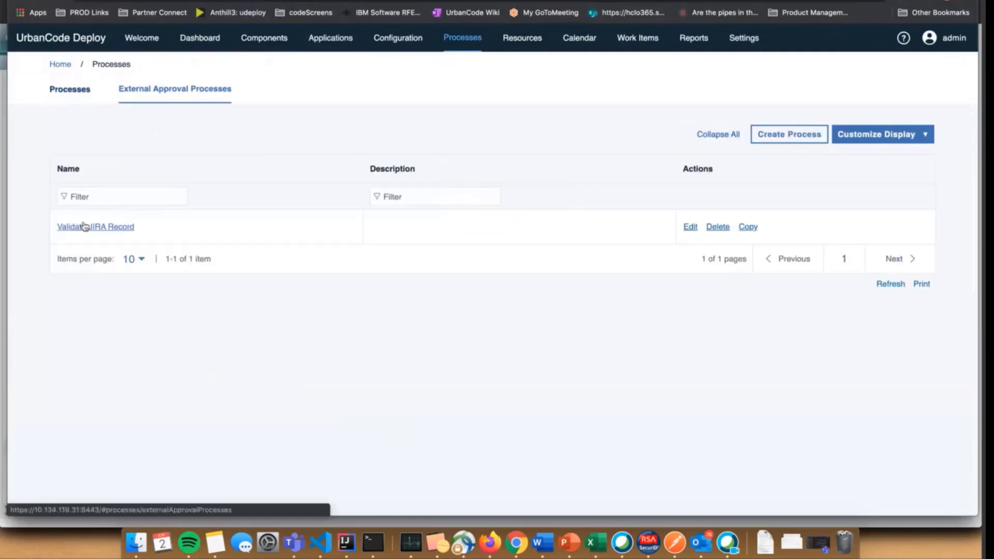
# Reopen the Validate JIRA Record design with its Start, Check Status and Finish steps.
pyautogui.click(96, 227)
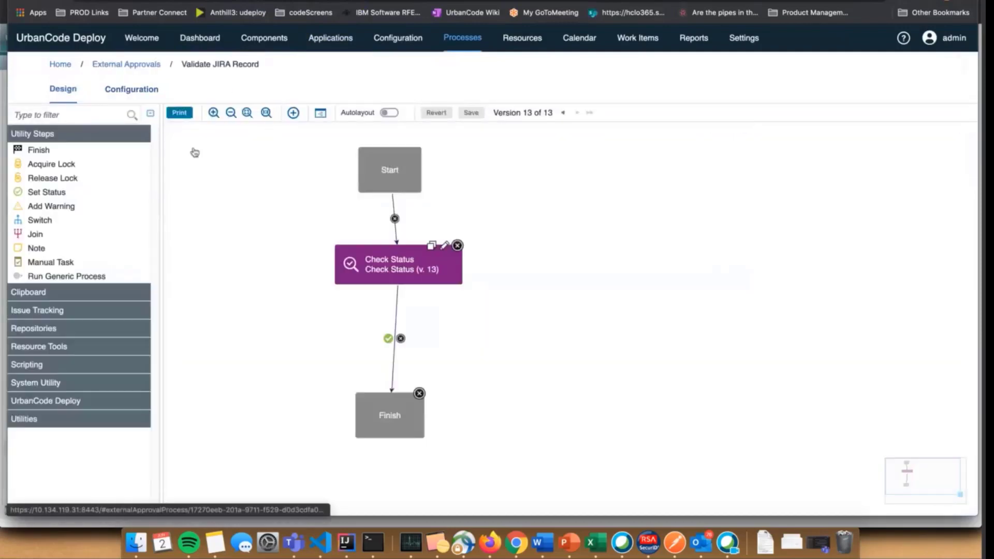
pyautogui.click(131, 89)
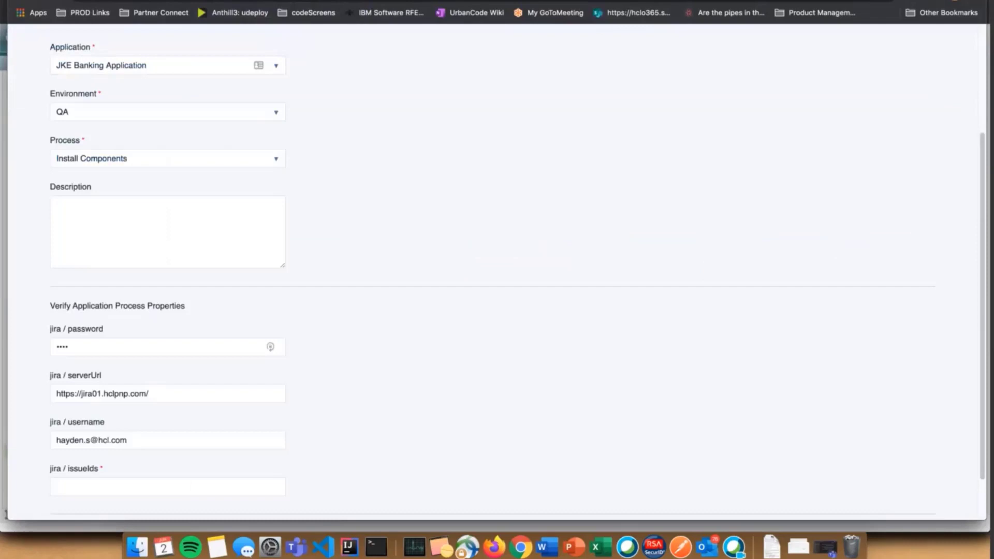
# Enter JIRA issue ID DEPLOY-1 and advance the QA Install Components request to Review & Submit.
pyautogui.click(249, 439)
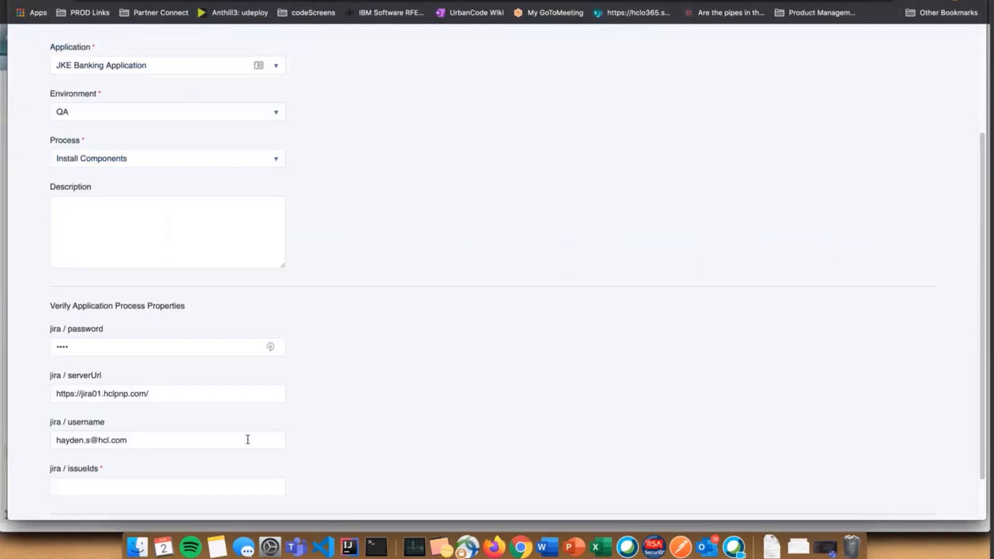
pyautogui.scroll(-3)
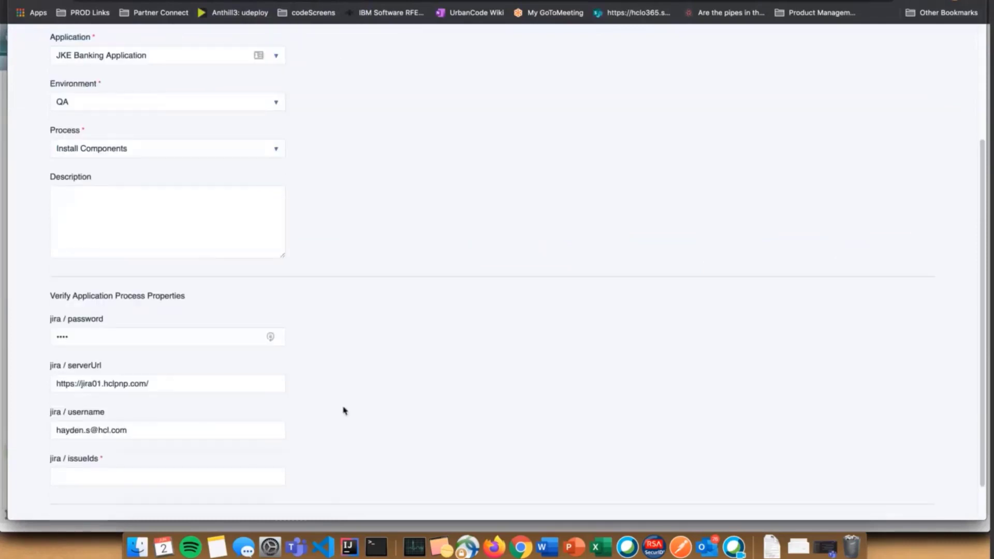
pyautogui.write('DEPLOY')
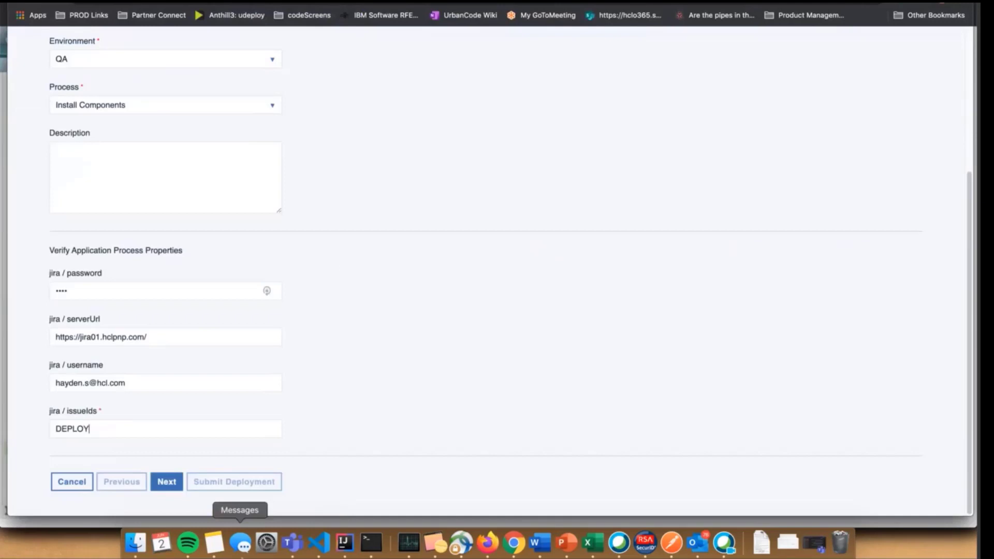
pyautogui.write('-1')
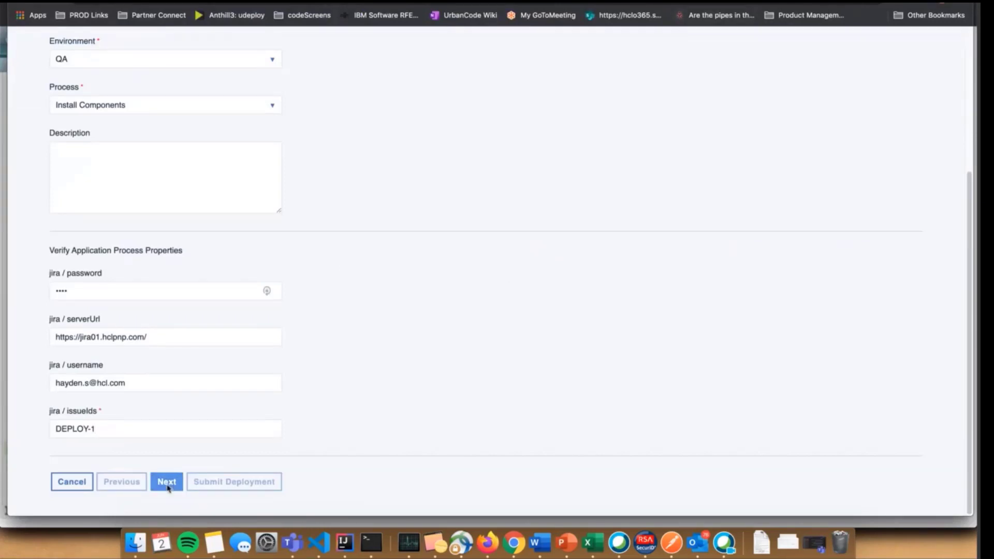
pyautogui.click(166, 482)
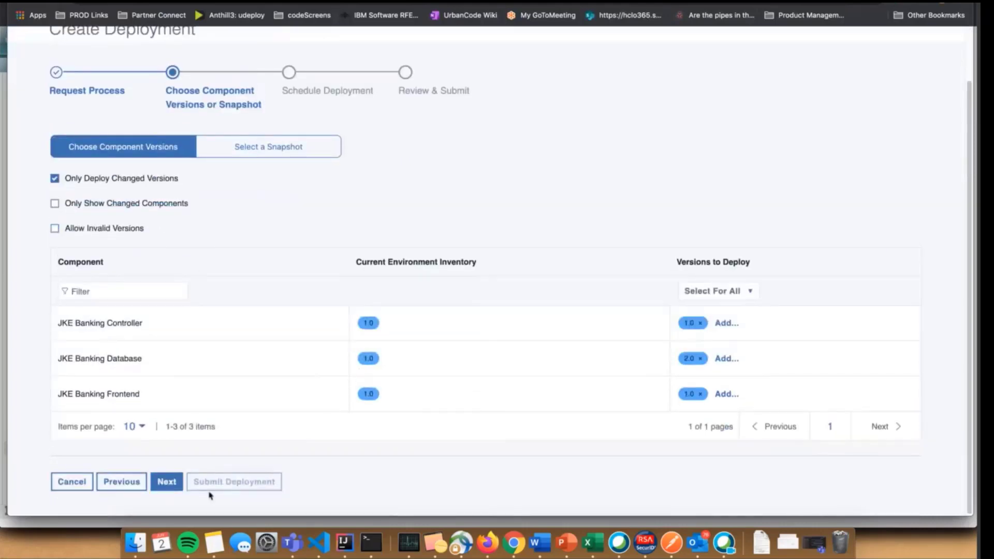
pyautogui.click(166, 482)
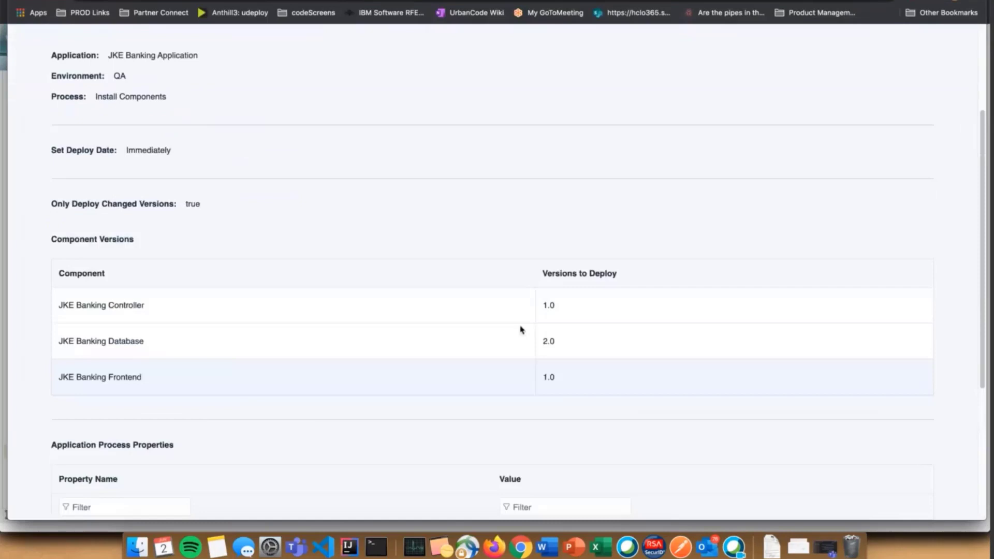
pyautogui.moveTo(405, 284)
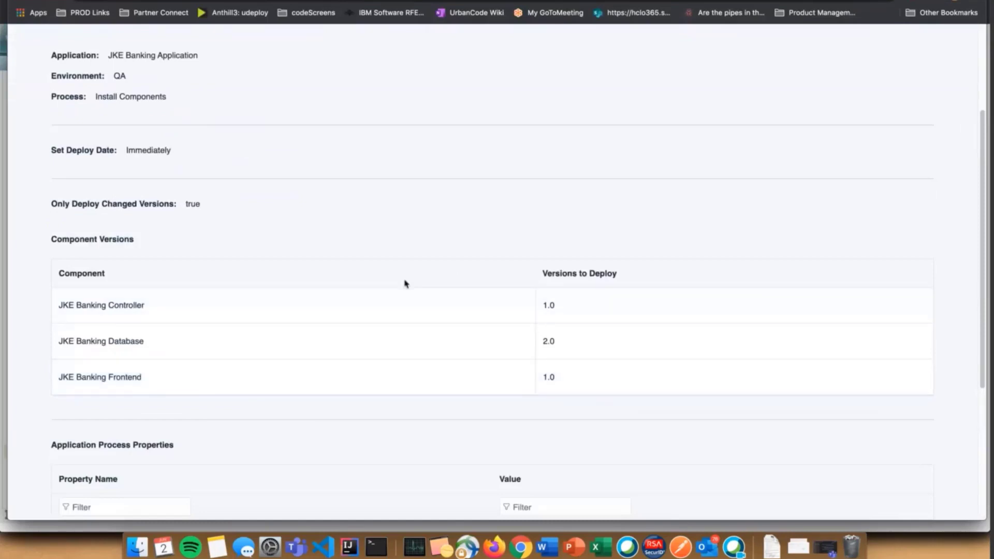
pyautogui.scroll(-3)
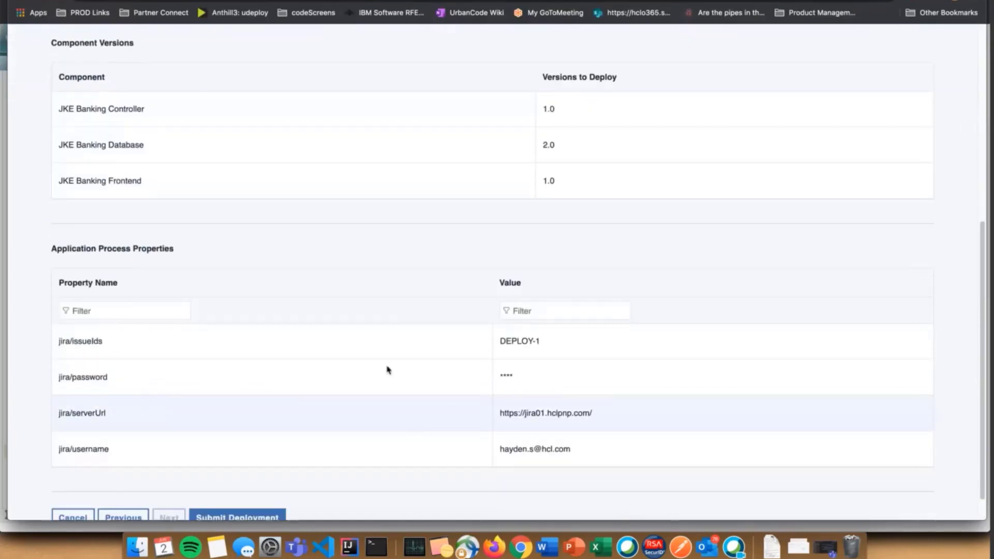
pyautogui.scroll(-3)
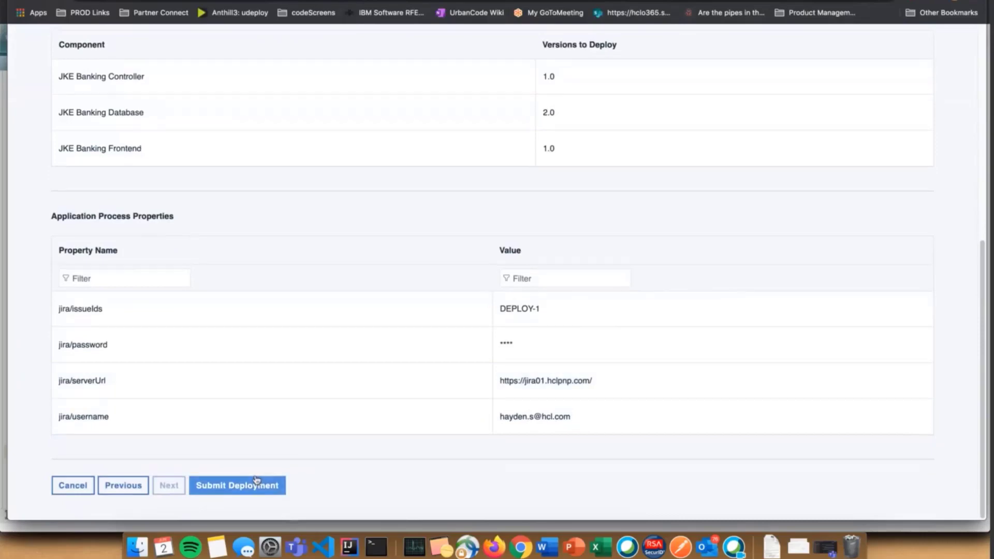
# Submit the DEPLOY-1 request and inspect the successful Check Status step output.
pyautogui.click(237, 485)
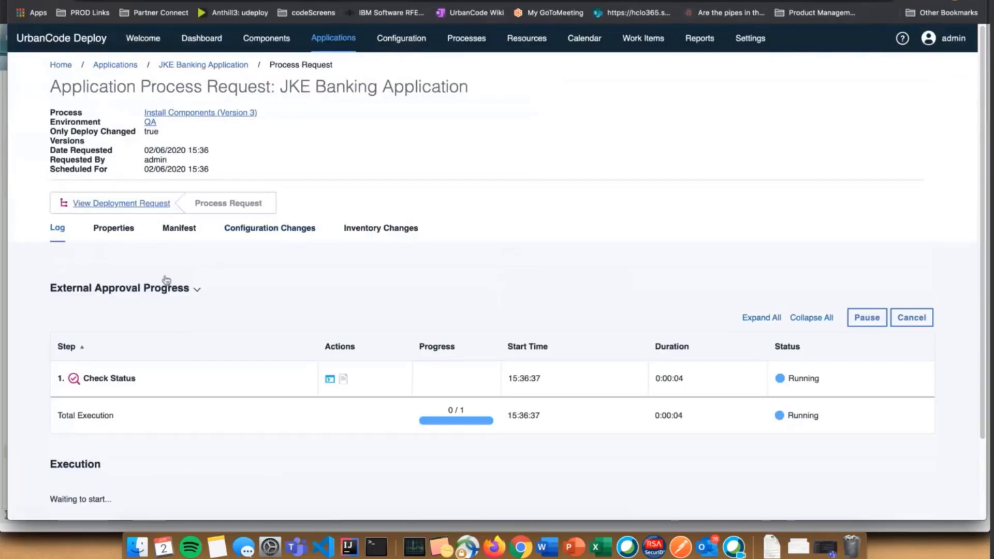
pyautogui.scroll(-3)
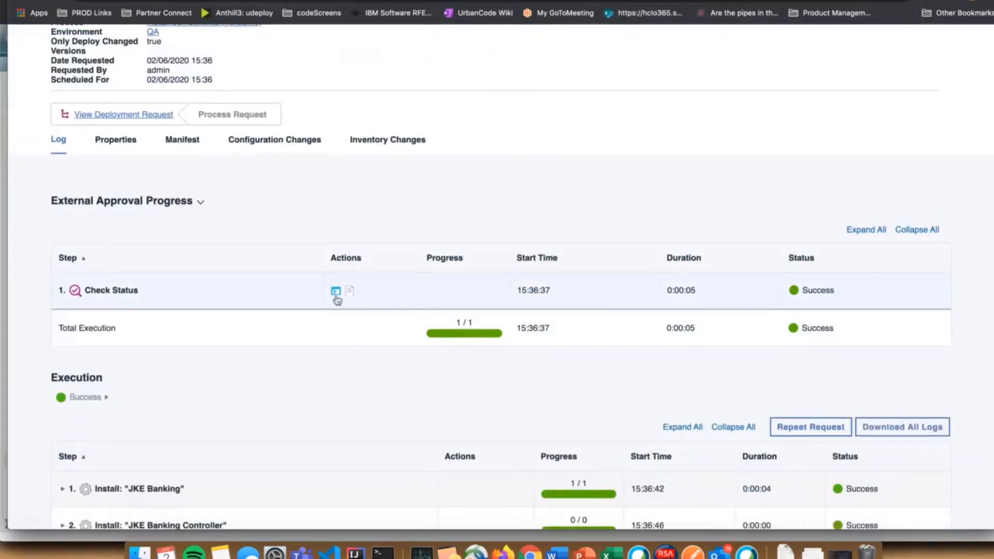
pyautogui.click(335, 290)
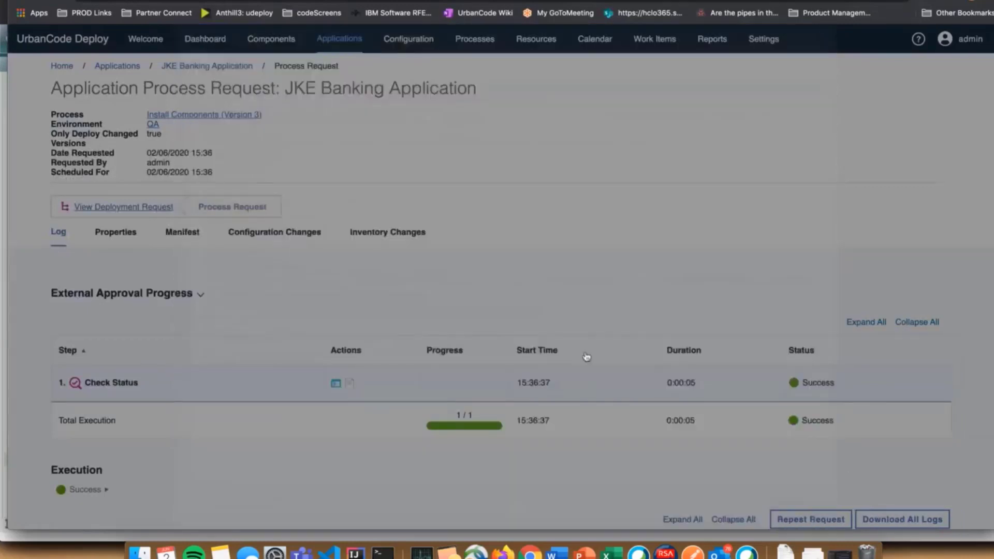
pyautogui.scroll(-3)
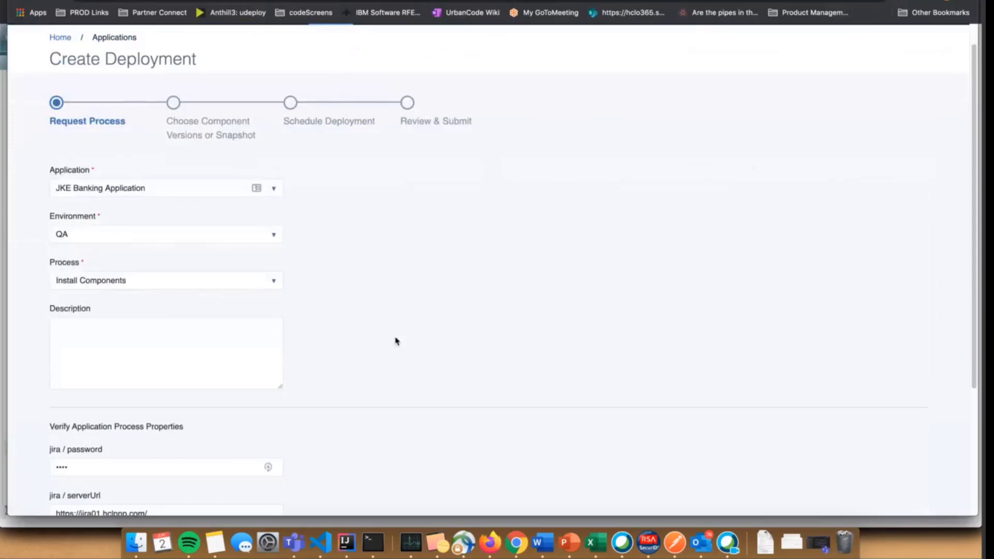
# Enter JIRA issue ID DEPLOY-972 in a new QA request and advance toward review.
pyautogui.scroll(-3)
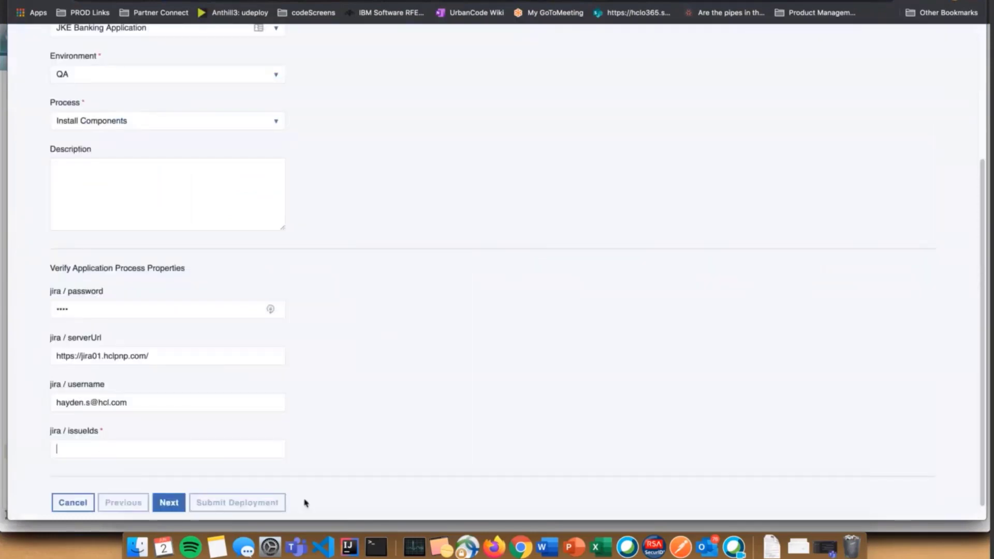
pyautogui.write('DEPLOY-9')
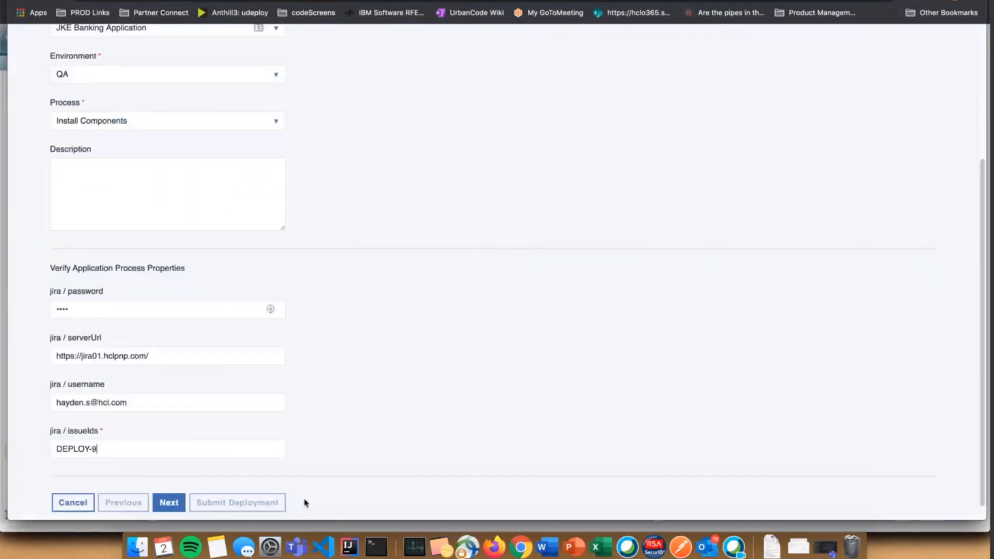
pyautogui.click(168, 503)
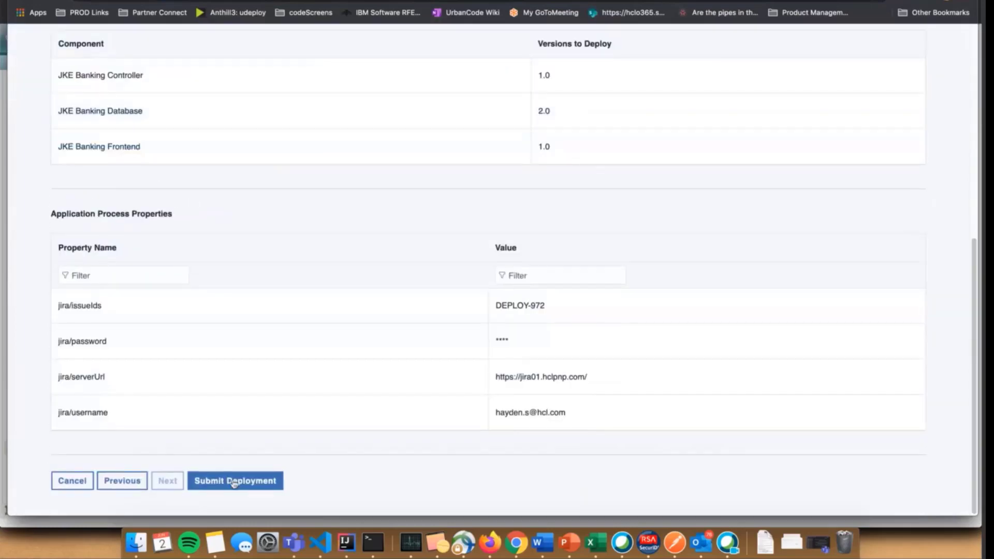
# Submit the DEPLOY-972 deployment and highlight the 'External approval failed' abort message in the request log.
pyautogui.click(235, 480)
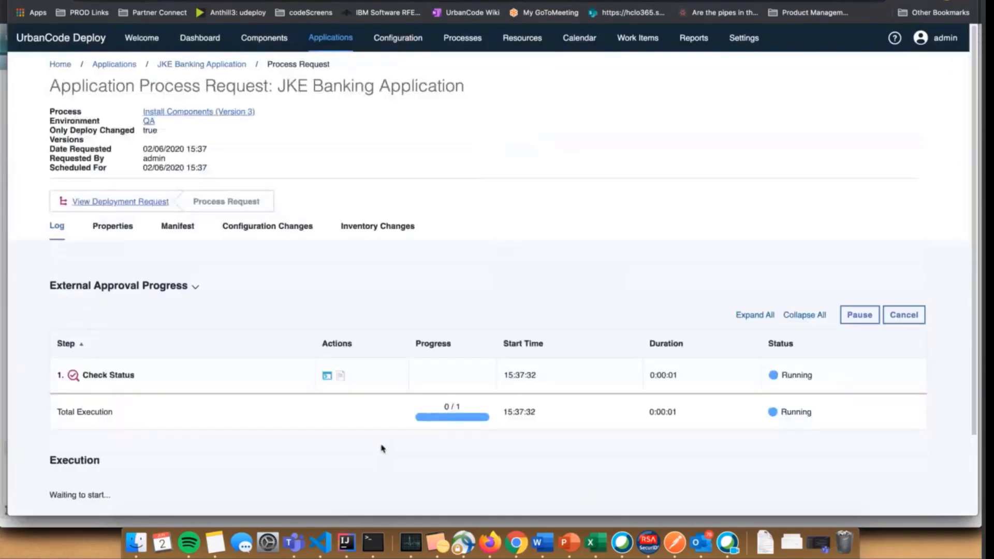
pyautogui.moveTo(371, 403)
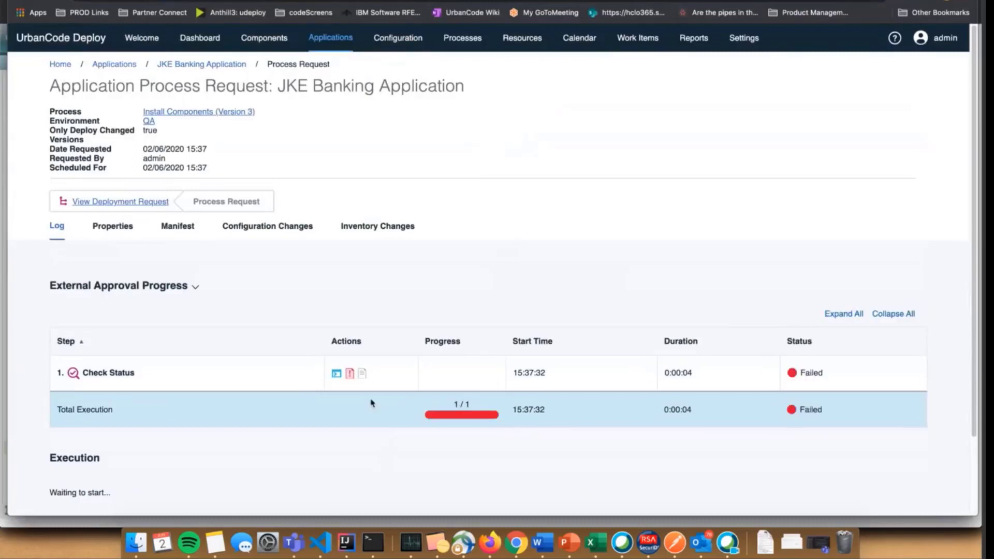
pyautogui.scroll(-3)
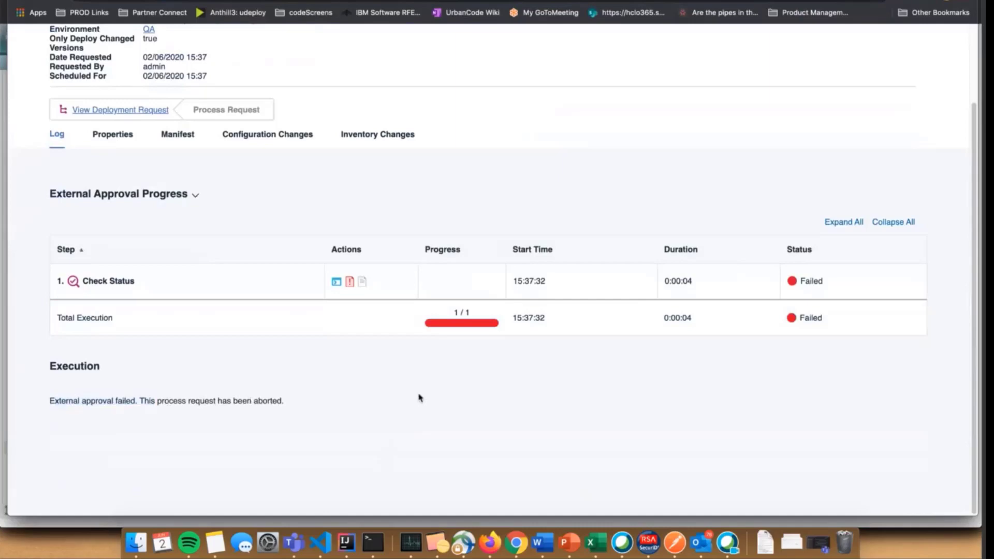
pyautogui.moveTo(50, 401); pyautogui.dragTo(283, 400)
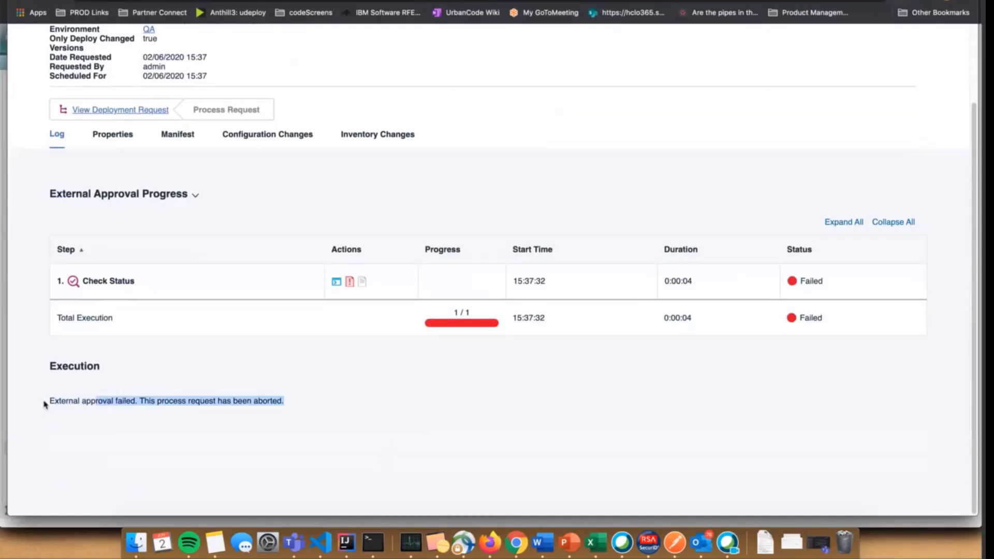